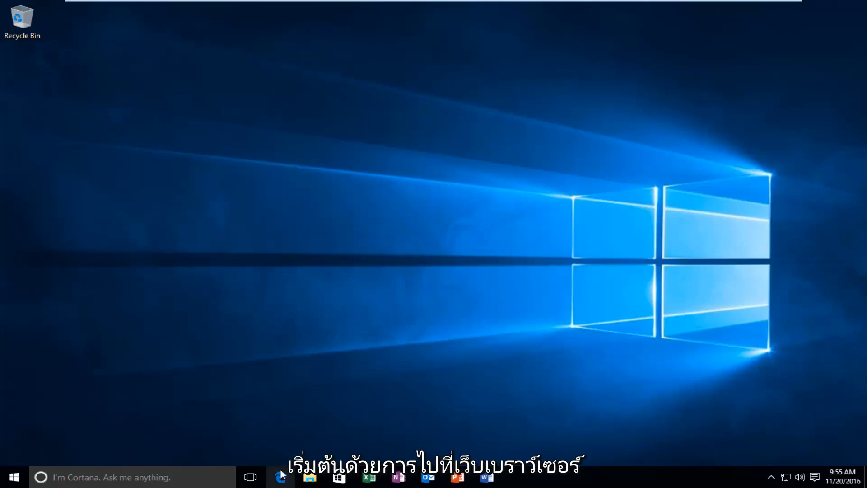
# Launch Microsoft Edge from the taskbar so it opens on the Google home page.
pyautogui.click(278, 477)
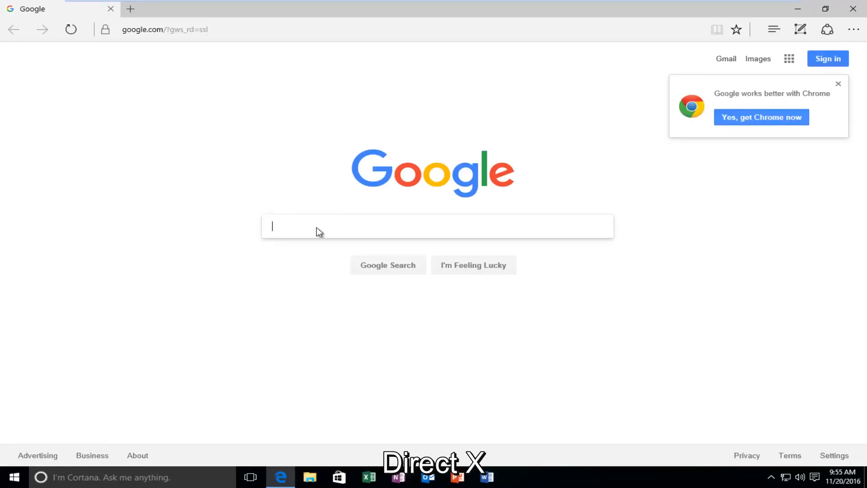
# Search Google for 'directx'.
pyautogui.write('directx')
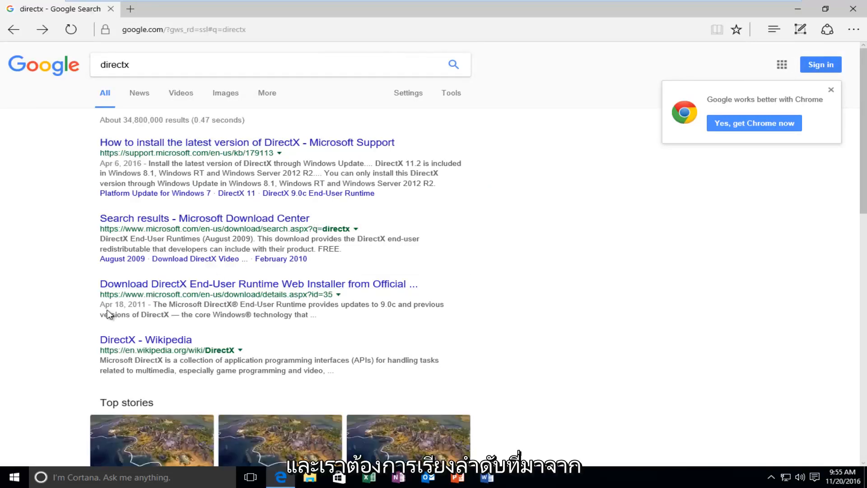
pyautogui.moveTo(114, 290)
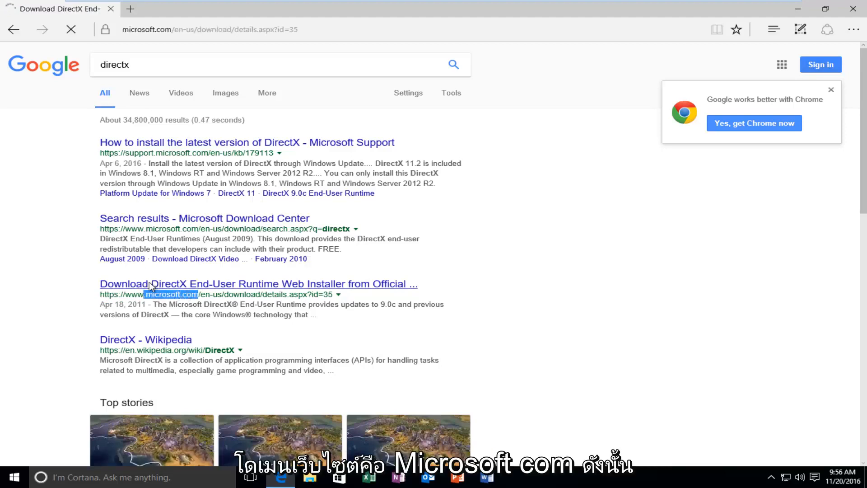
# Go to Microsoft's DirectX End-User Runtime Web Installer download page.
pyautogui.click(154, 284)
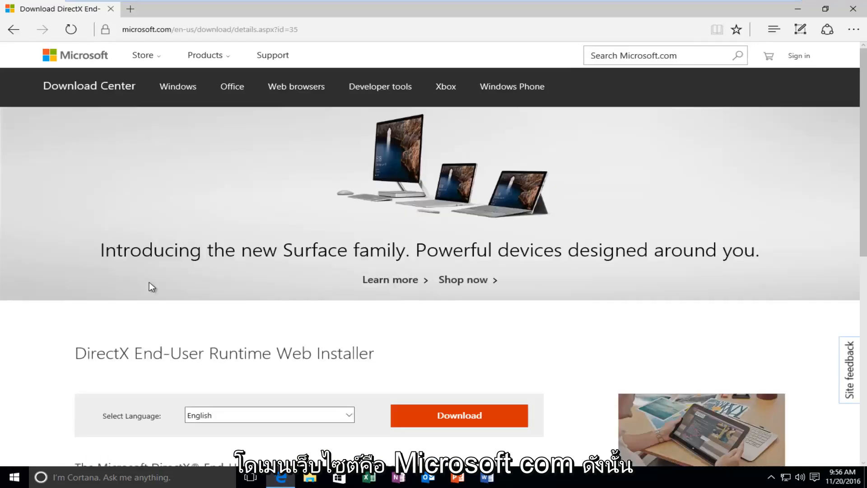
pyautogui.scroll(-3)
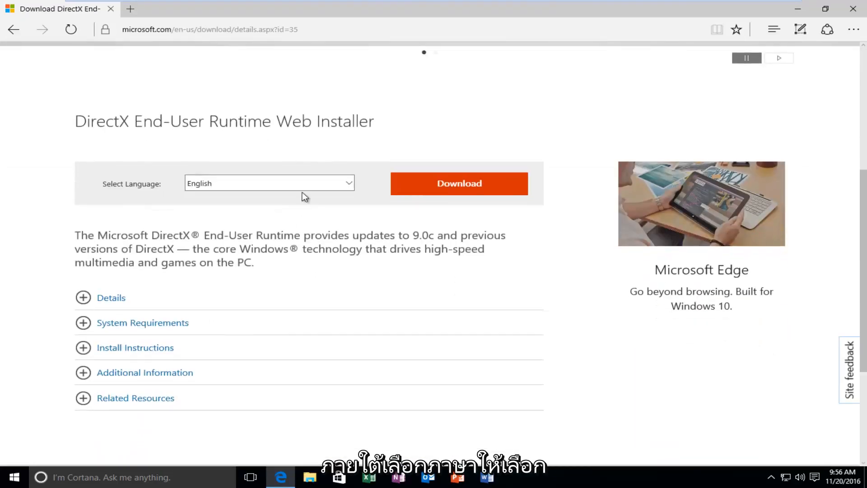
pyautogui.click(268, 182)
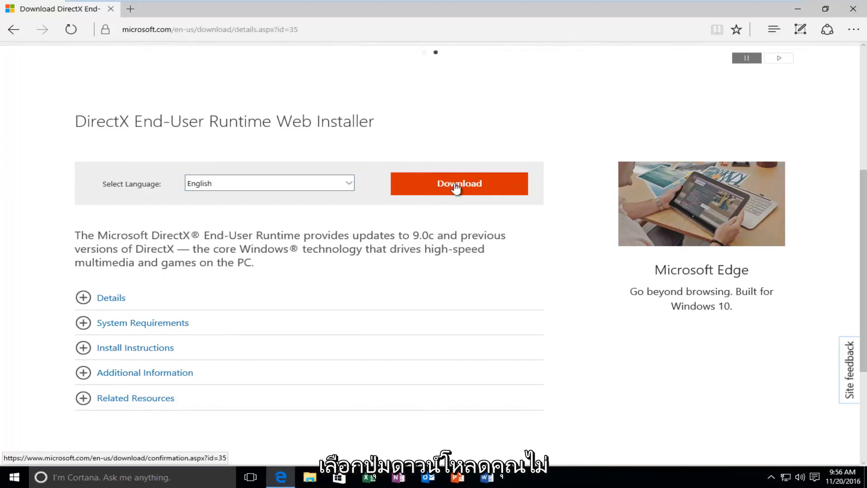
# Download the installer without the MSN homepage and Bing add-on, then run it.
pyautogui.click(459, 183)
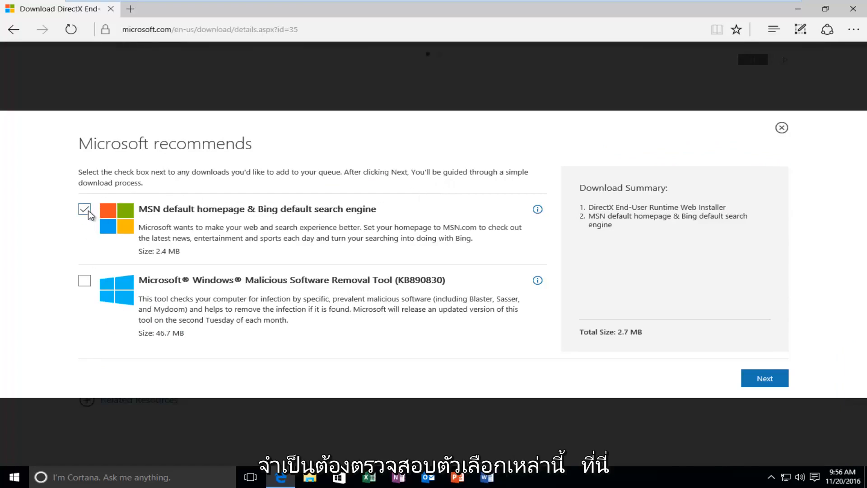
pyautogui.click(85, 209)
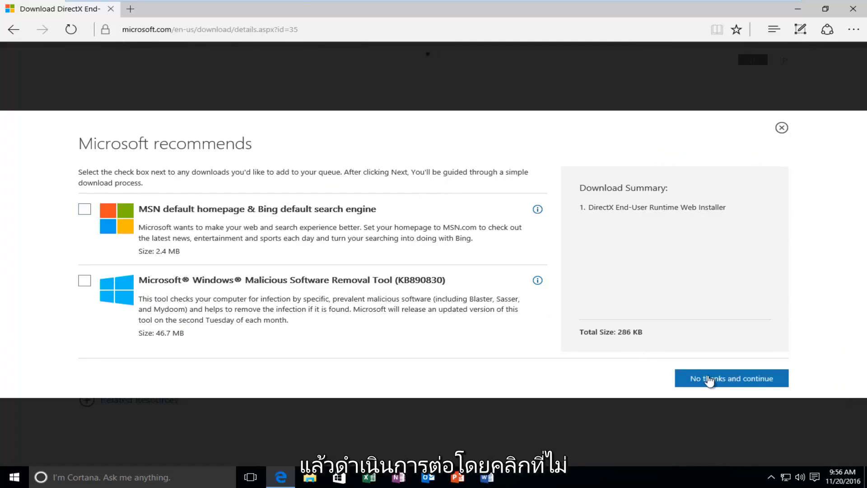
pyautogui.click(711, 378)
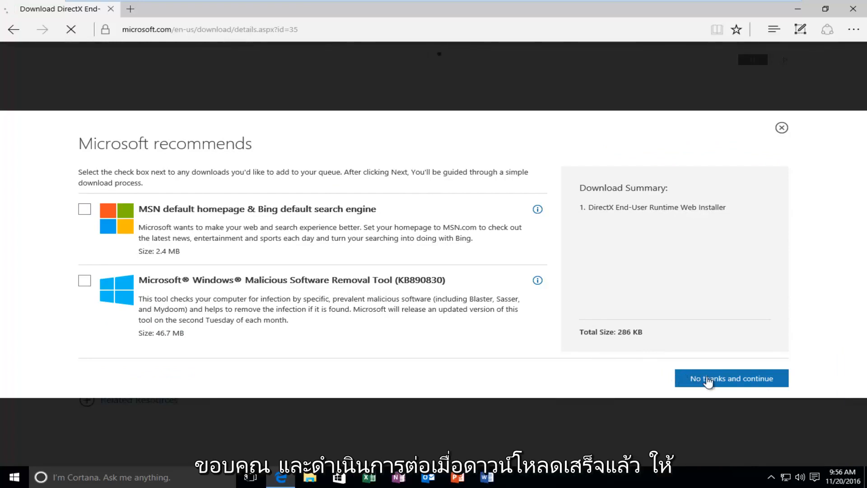
pyautogui.click(732, 378)
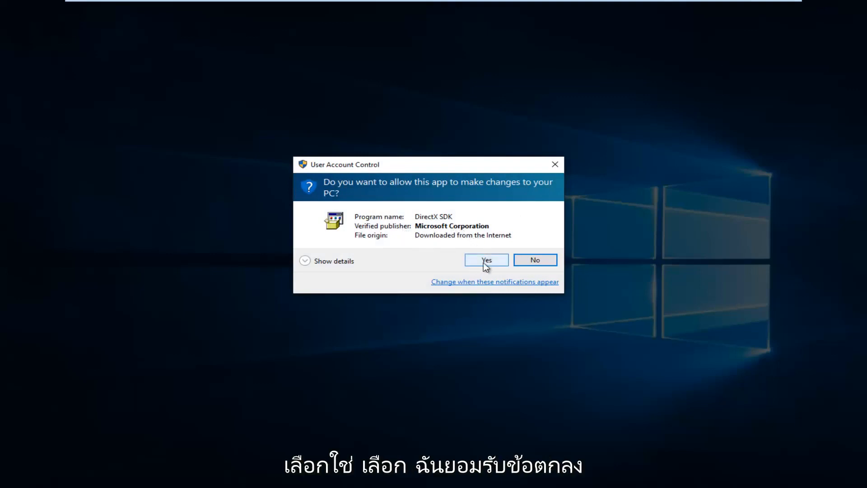
# Approve the DirectX installer in the User Account Control prompt.
pyautogui.click(486, 259)
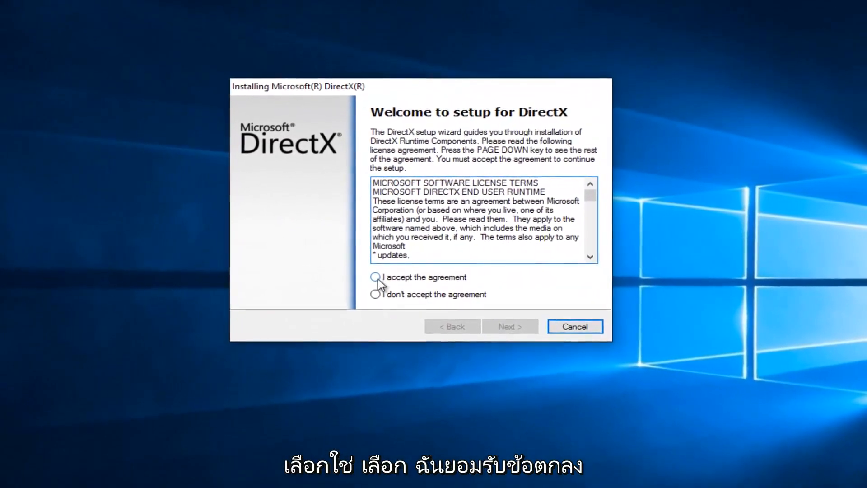
# Accept the DirectX license and decline the Bing Bar to reach the component list.
pyautogui.click(375, 277)
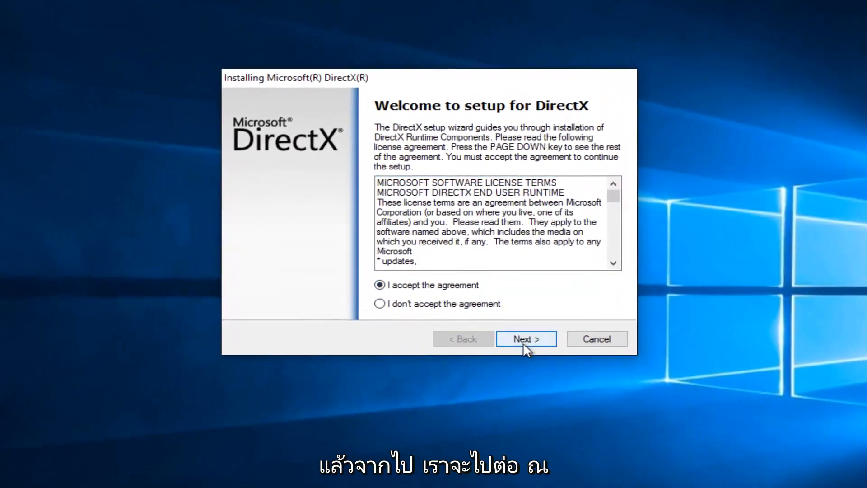
pyautogui.click(527, 339)
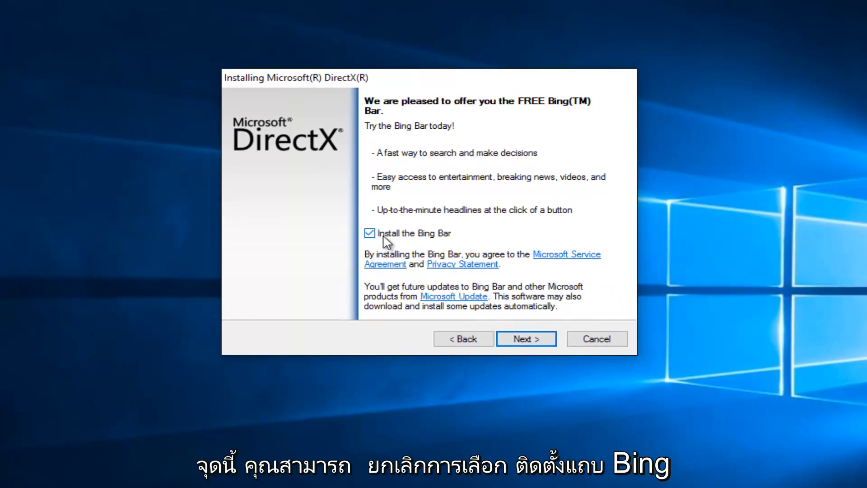
pyautogui.click(370, 233)
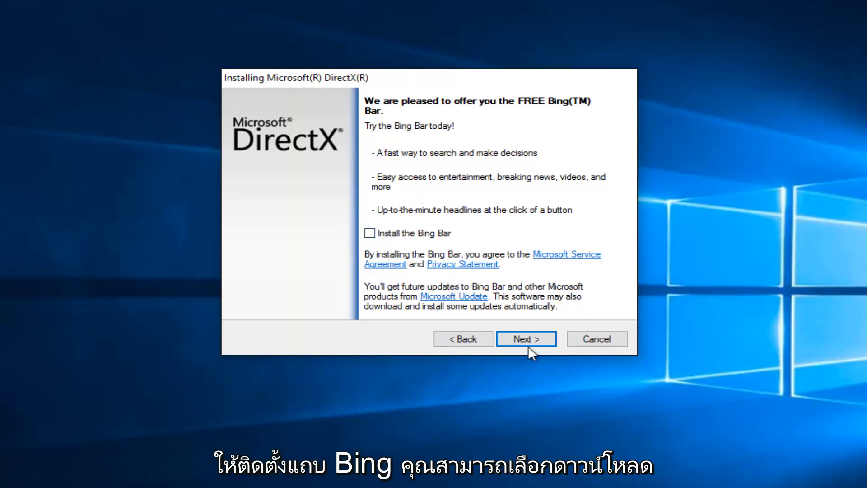
pyautogui.click(524, 339)
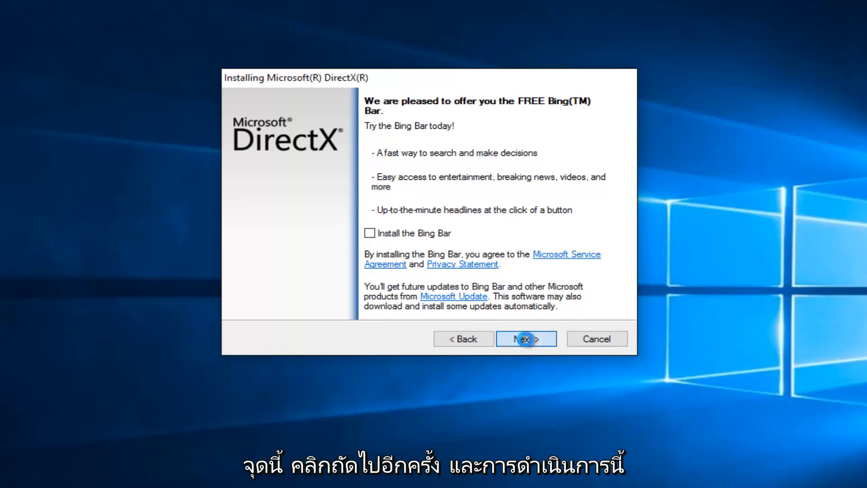
pyautogui.click(526, 339)
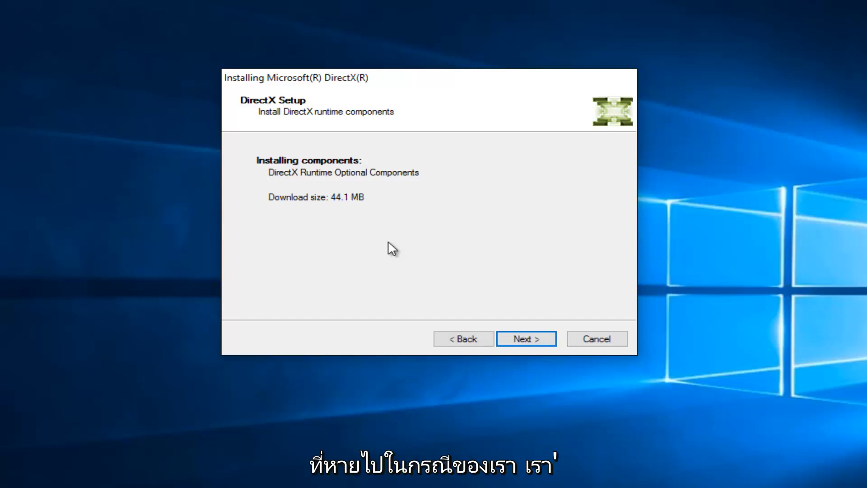
pyautogui.moveTo(430, 287)
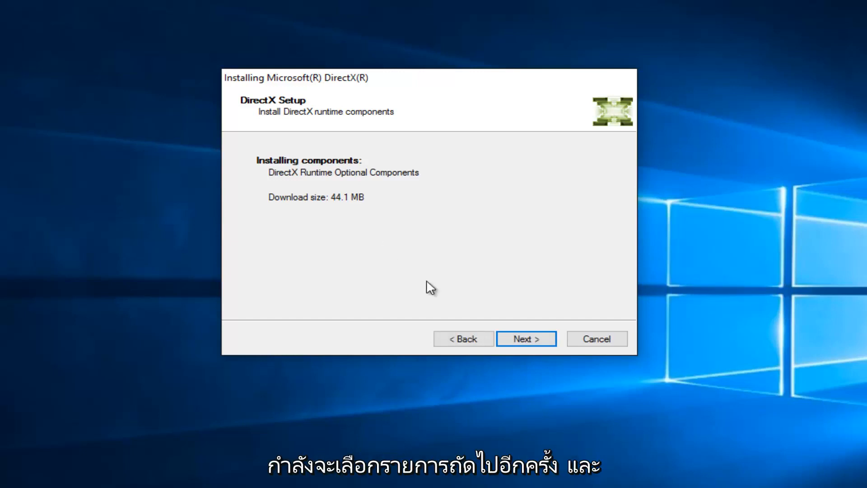
# Start downloading and installing the 44.1 MB of DirectX runtime components.
pyautogui.click(527, 338)
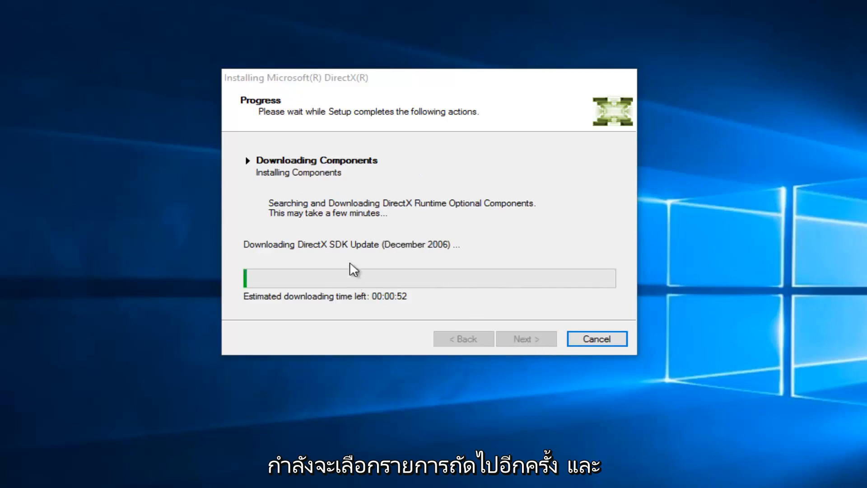
pyautogui.moveTo(383, 227)
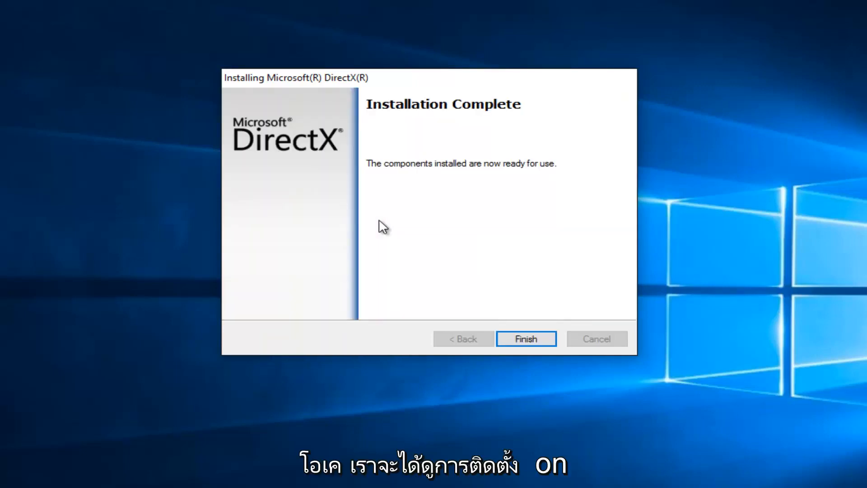
pyautogui.moveTo(430, 176)
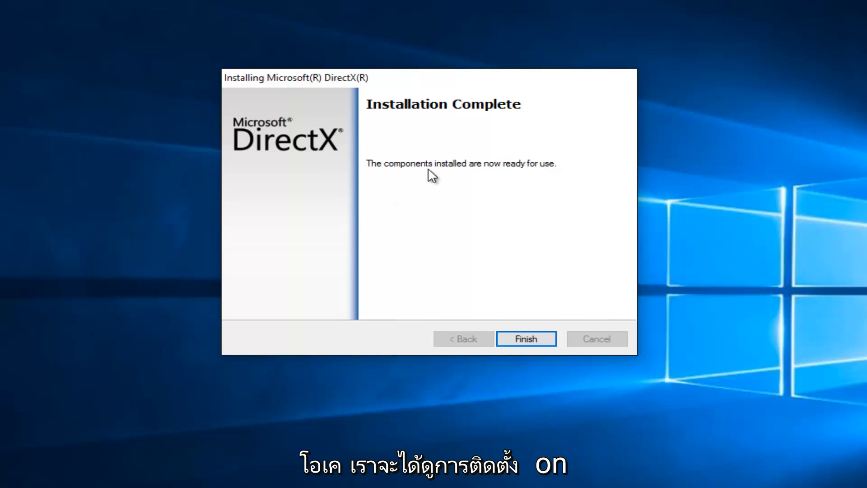
pyautogui.moveTo(488, 181)
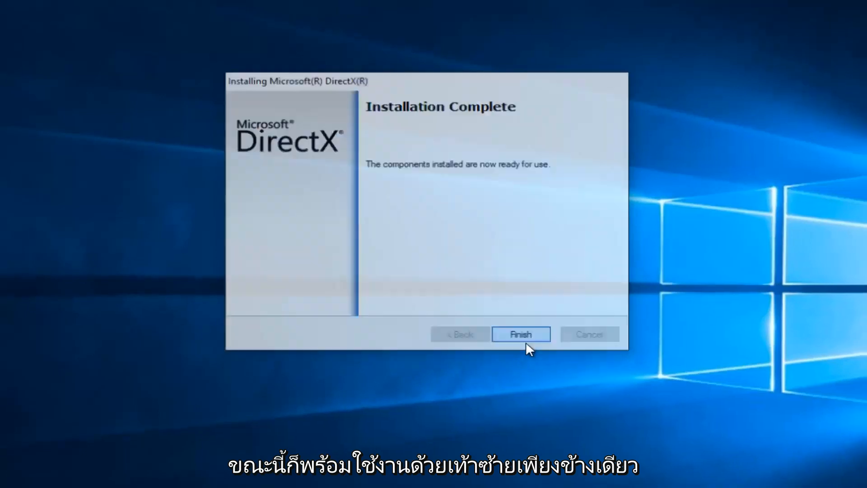
# Close DirectX Setup from its Installation Complete page.
pyautogui.click(521, 333)
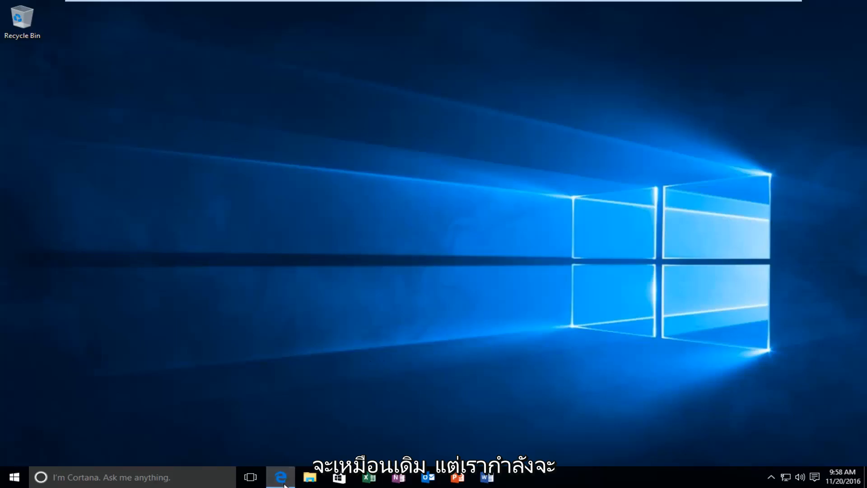
# Bring Edge back and navigate to google.com.
pyautogui.click(280, 477)
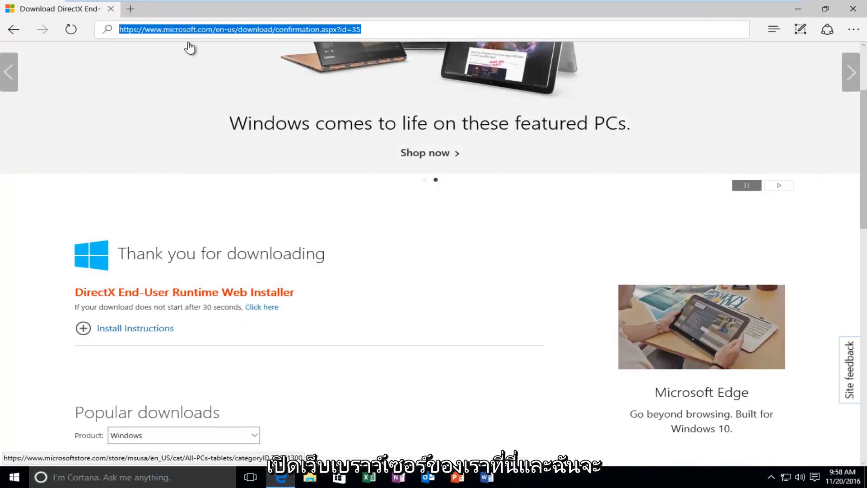
pyautogui.write('google.com/?gws_rd=ssl')
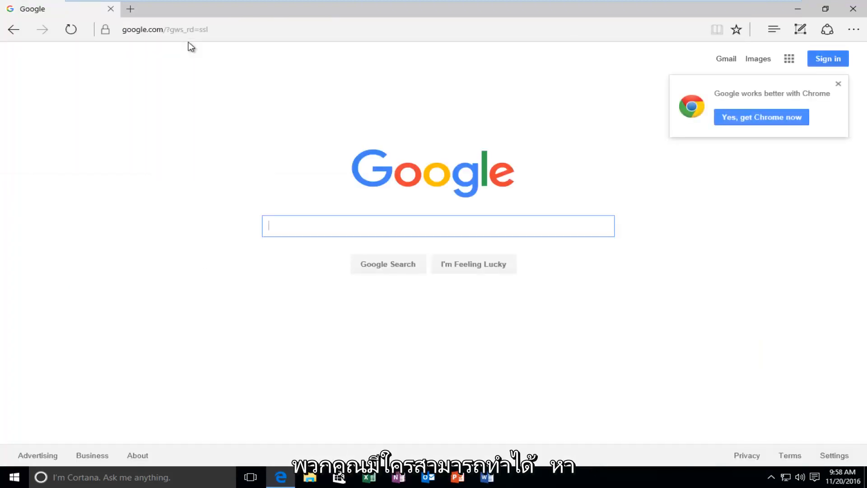
pyautogui.moveTo(200, 179)
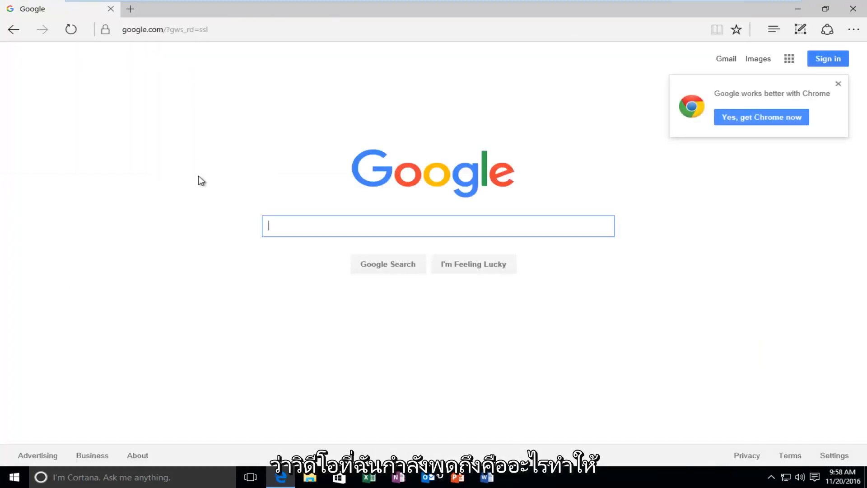
pyautogui.moveTo(284, 300)
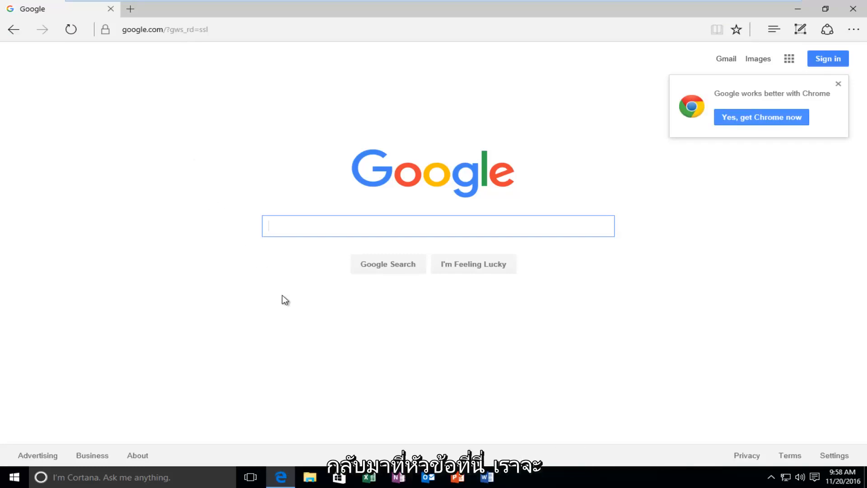
# Search Google for 'd3dcompiler_43.dll download'.
pyautogui.write('d')
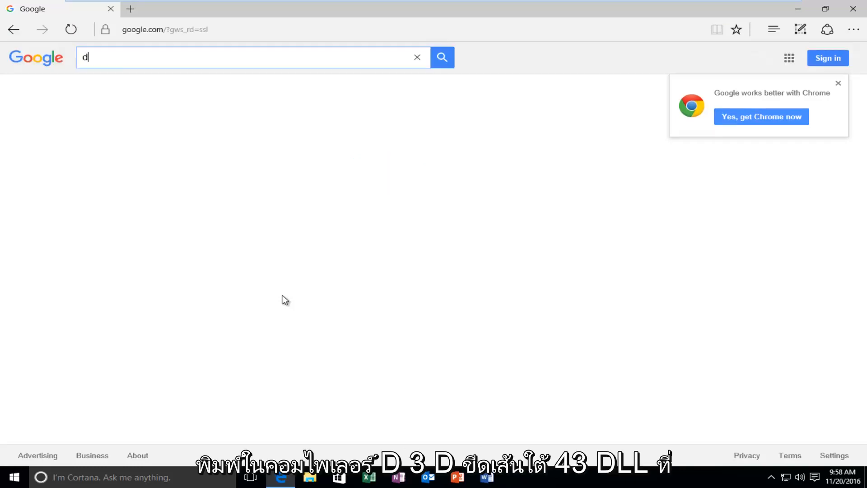
pyautogui.write('3dcompiler_43.dll downloa')
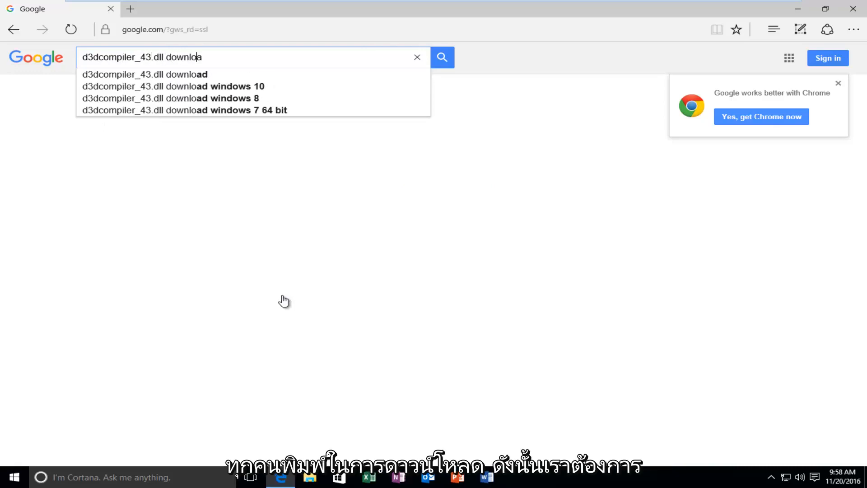
pyautogui.press('Enter')
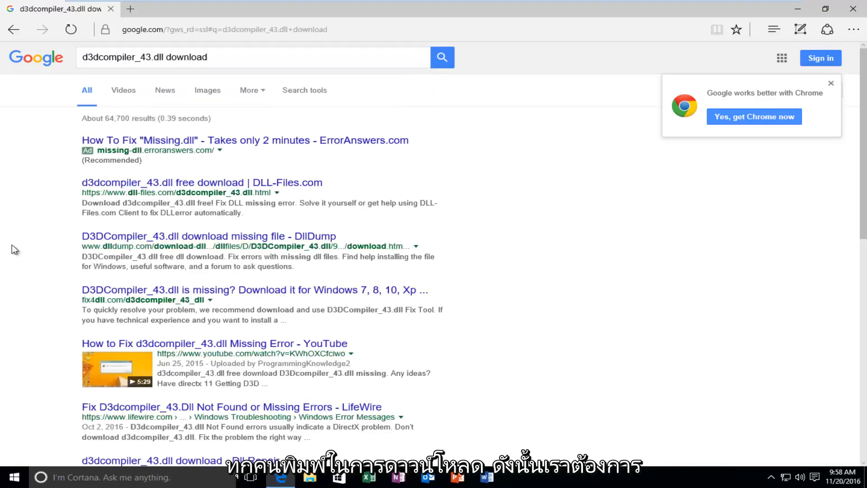
pyautogui.moveTo(62, 207)
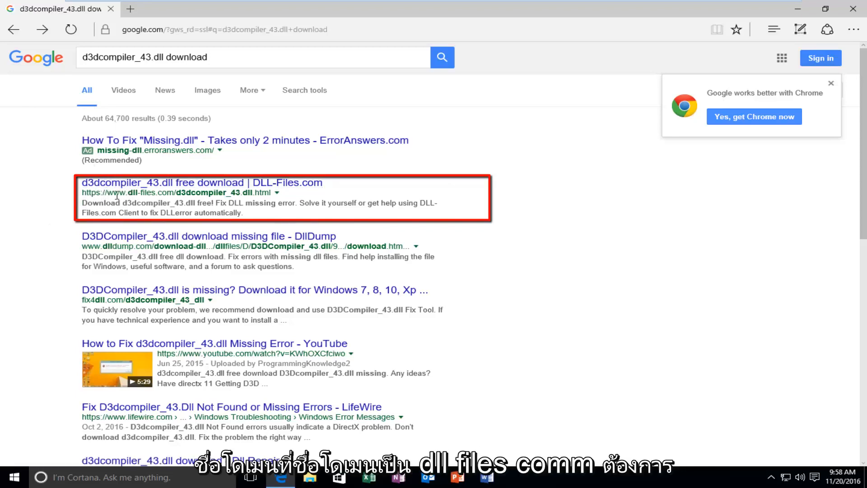
pyautogui.moveTo(127, 192)
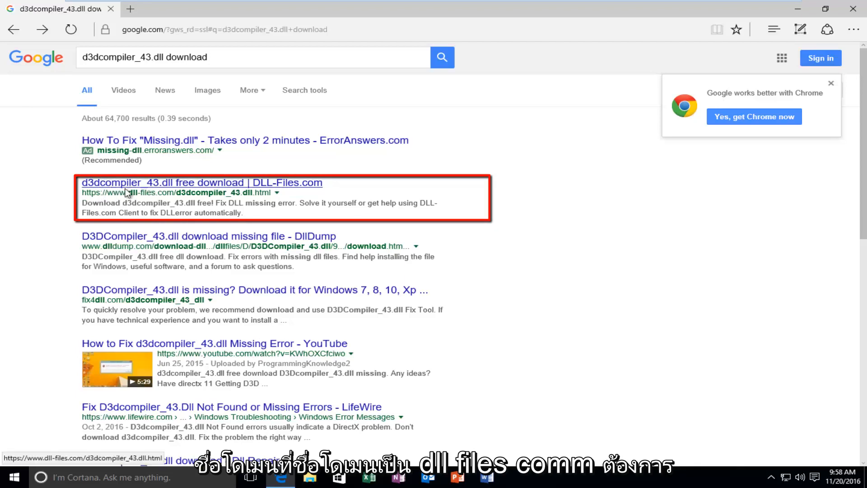
# Open the DLL-Files.com d3dcompiler_43.dll page and scroll to its 32/64-bit download table.
pyautogui.click(201, 182)
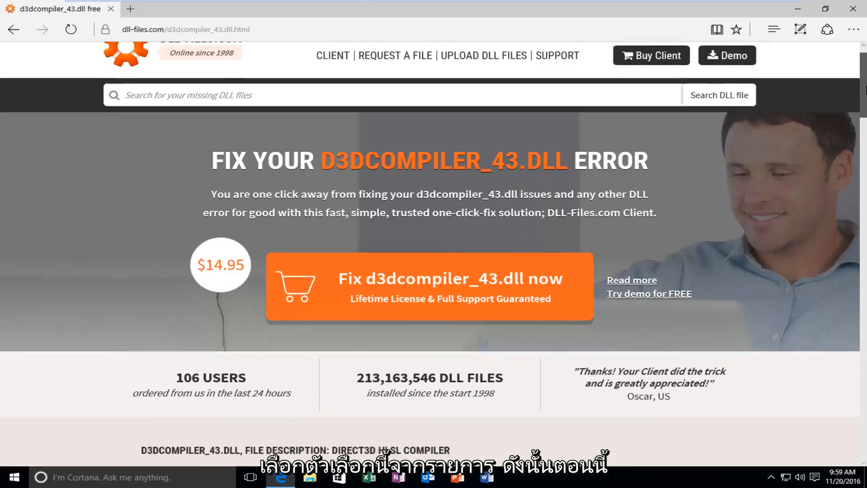
pyautogui.scroll(-3)
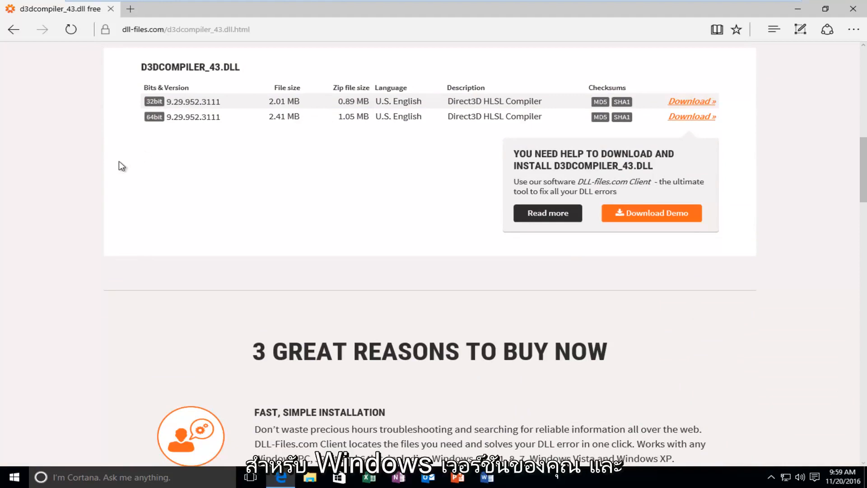
pyautogui.moveTo(192, 183)
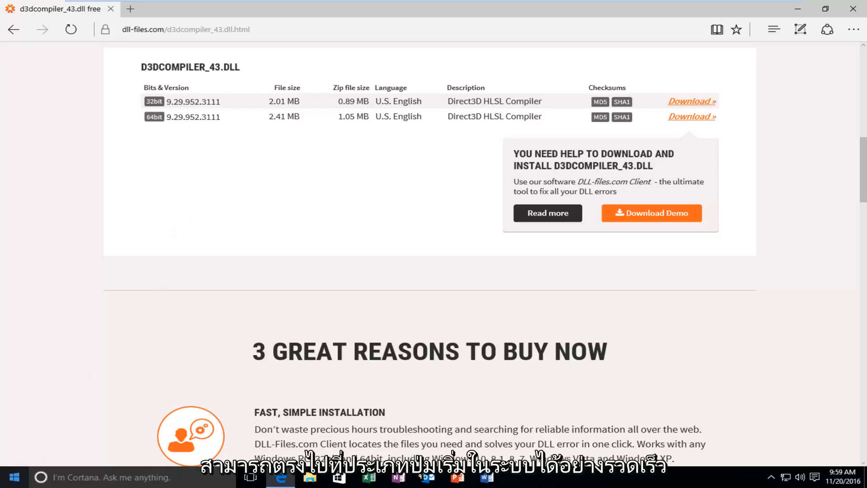
# Confirm System type is 32-bit Windows 10 Pro, then download the 32-bit d3dcompiler_43.zip.
pyautogui.click(17, 475)
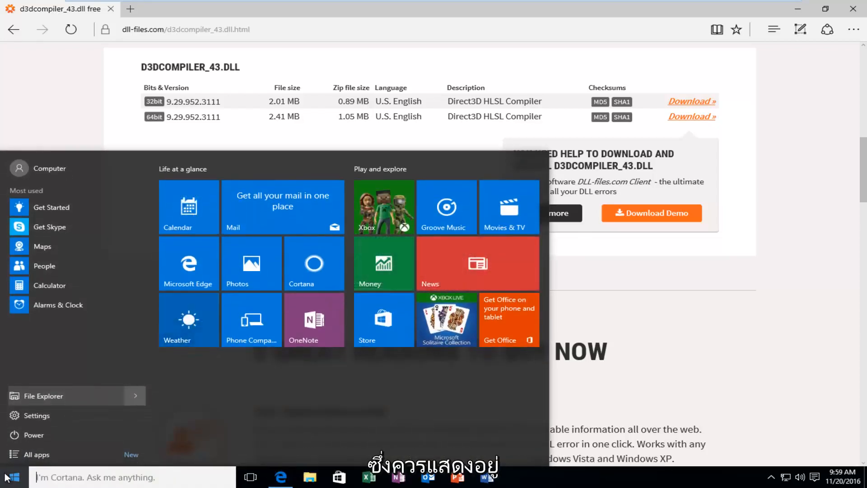
pyautogui.write('system')
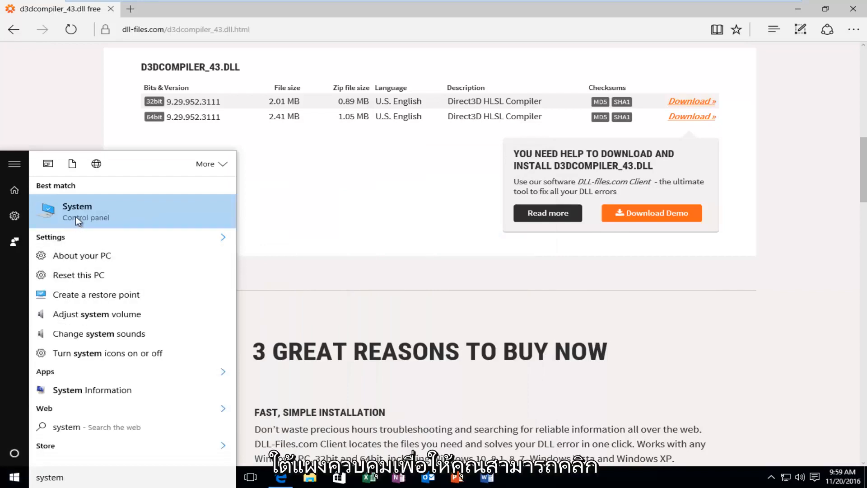
pyautogui.click(77, 211)
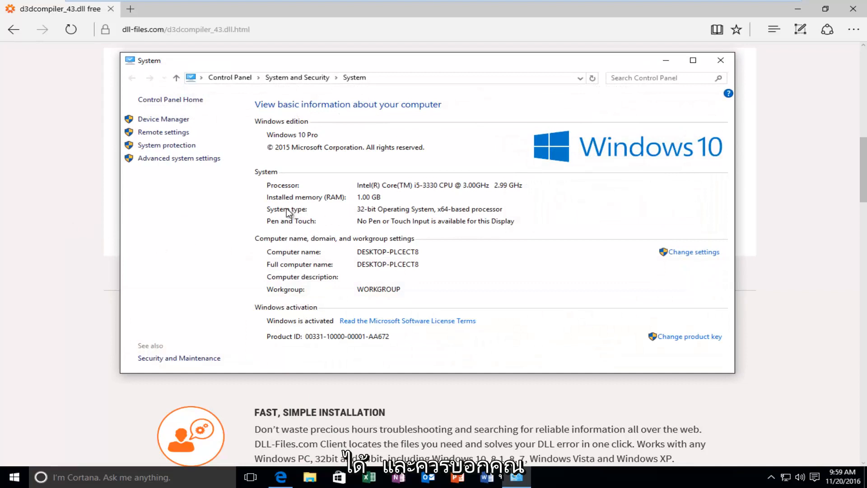
pyautogui.moveTo(355, 209); pyautogui.dragTo(444, 209)
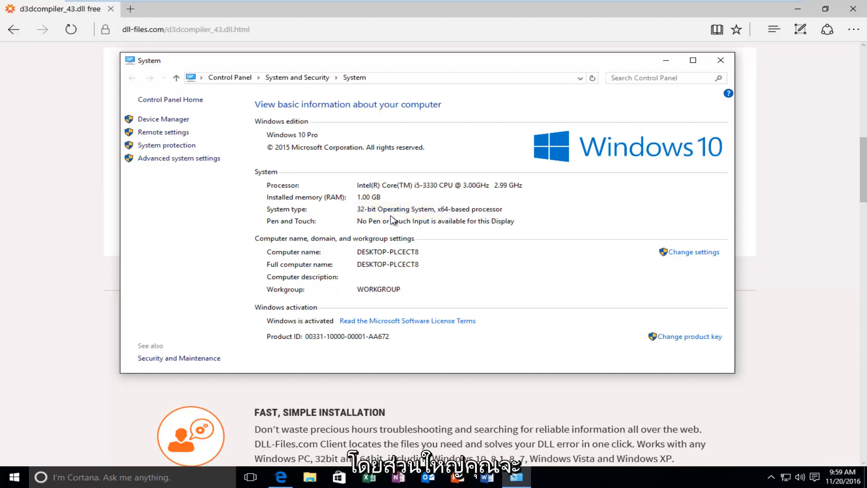
pyautogui.moveTo(415, 216)
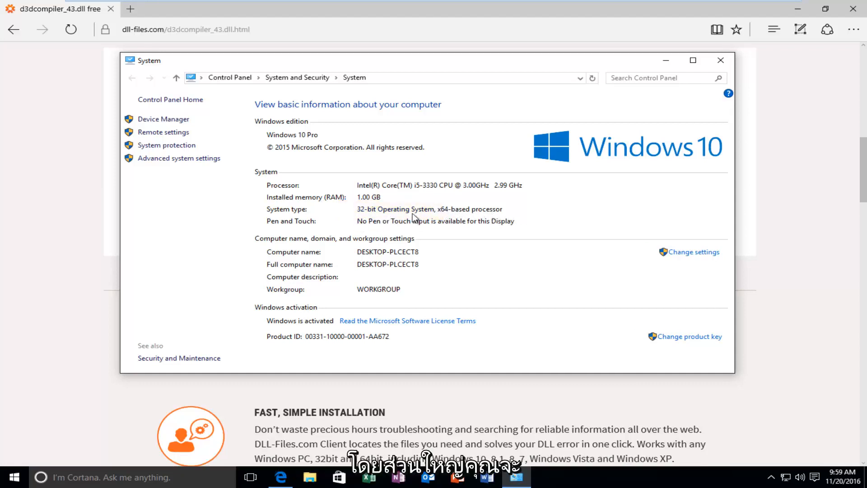
pyautogui.moveTo(349, 235)
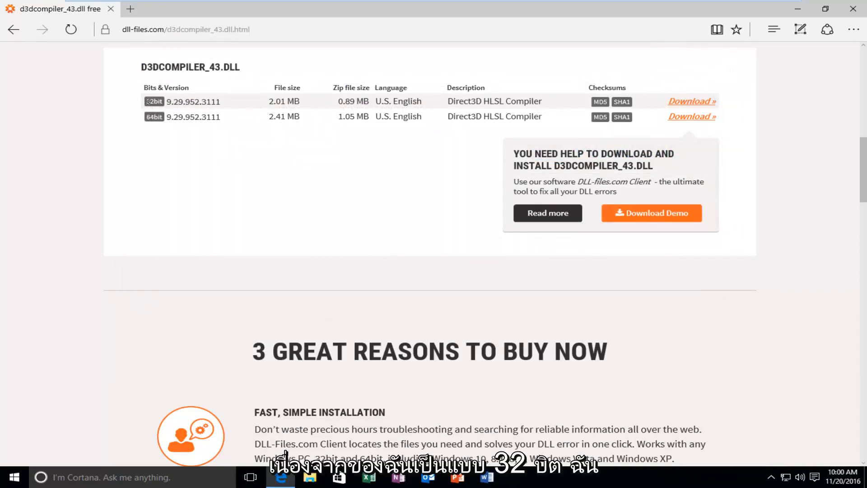
pyautogui.click(692, 101)
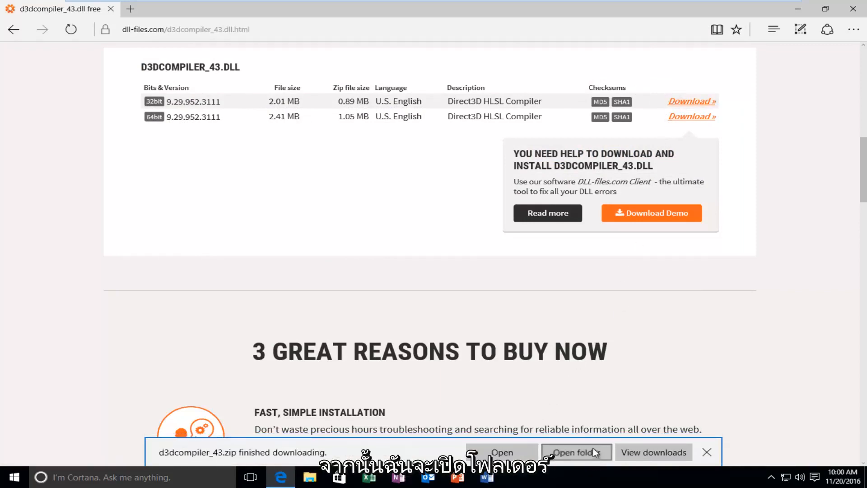
# Move the downloaded d3dcompiler_43 zip from the Downloads folder onto the desktop.
pyautogui.click(575, 452)
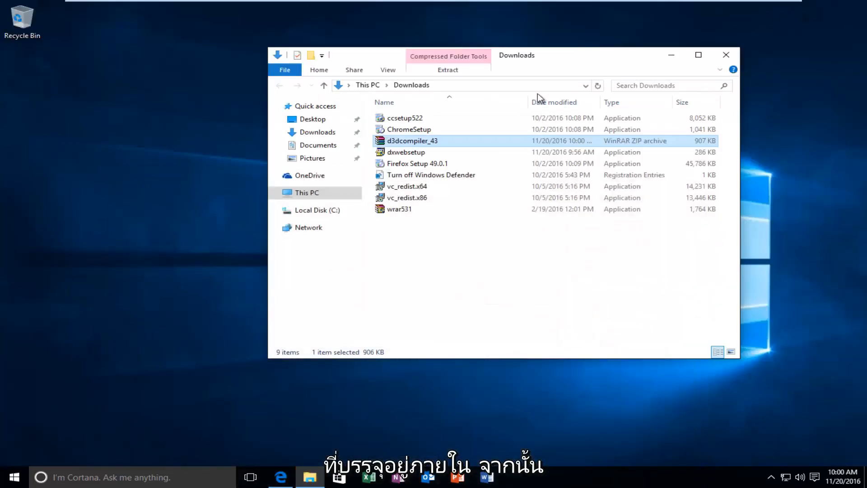
pyautogui.moveTo(412, 140); pyautogui.dragTo(131, 127)
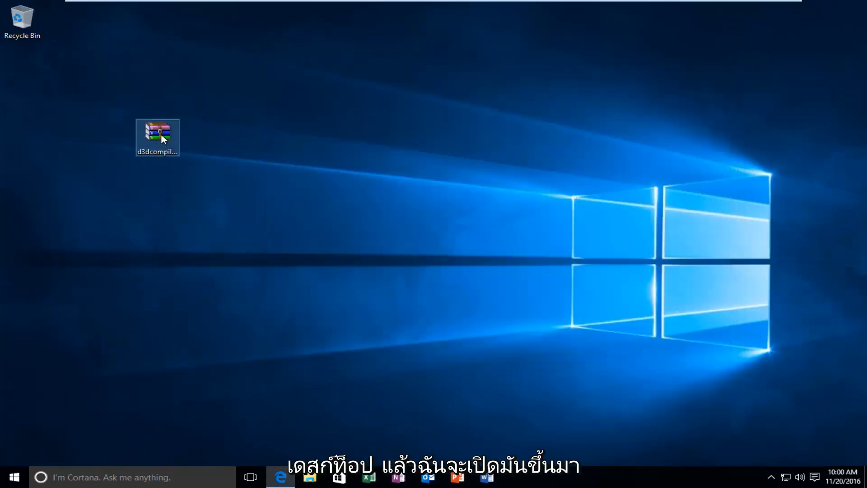
# Open d3dcompiler_43.zip in WinRAR, drag D3DCompiler_43.dll to the desktop, and close WinRAR.
pyautogui.doubleClick(158, 137)
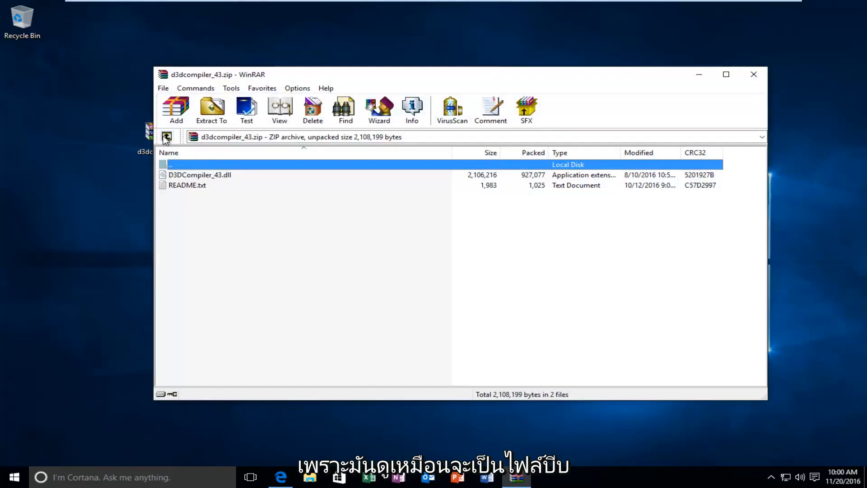
pyautogui.moveTo(197, 178)
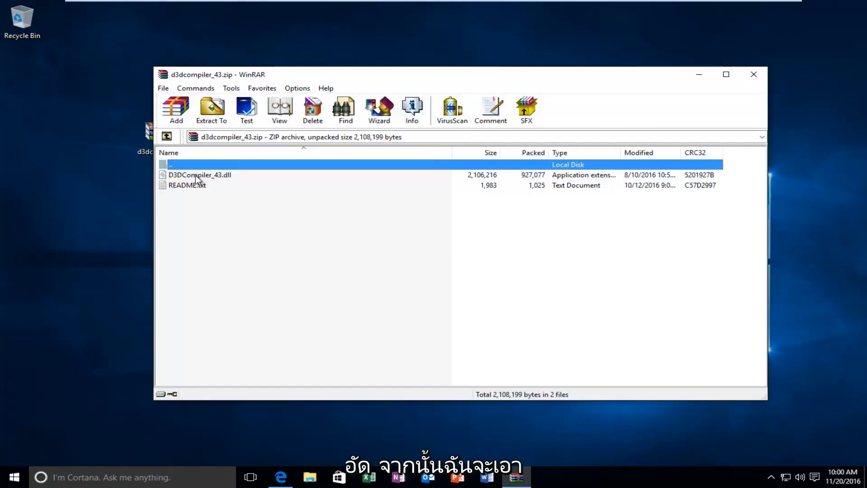
pyautogui.click(199, 175)
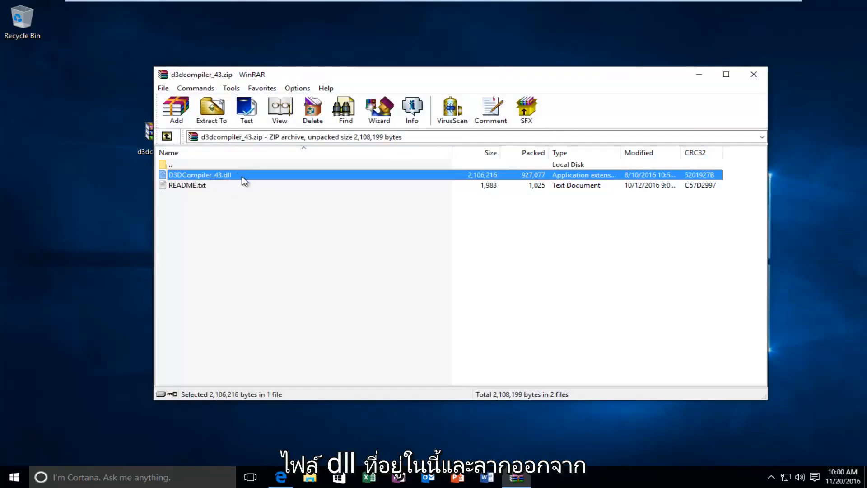
pyautogui.moveTo(199, 175); pyautogui.dragTo(113, 199)
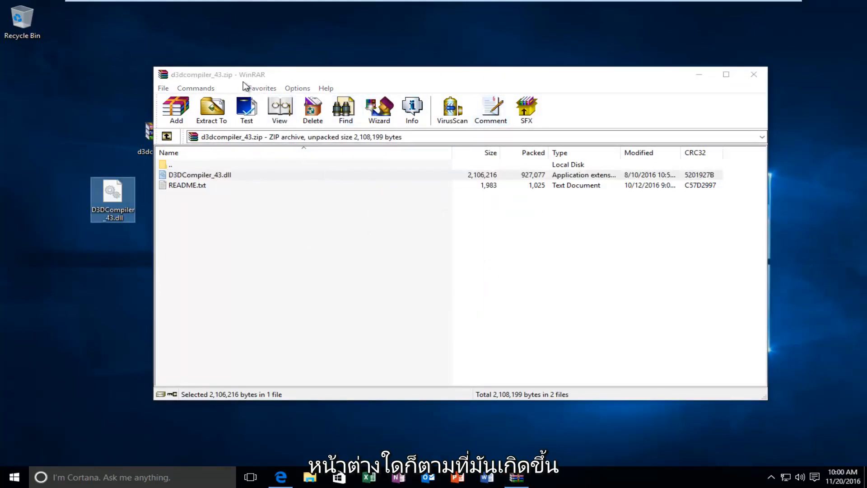
pyautogui.click(199, 175)
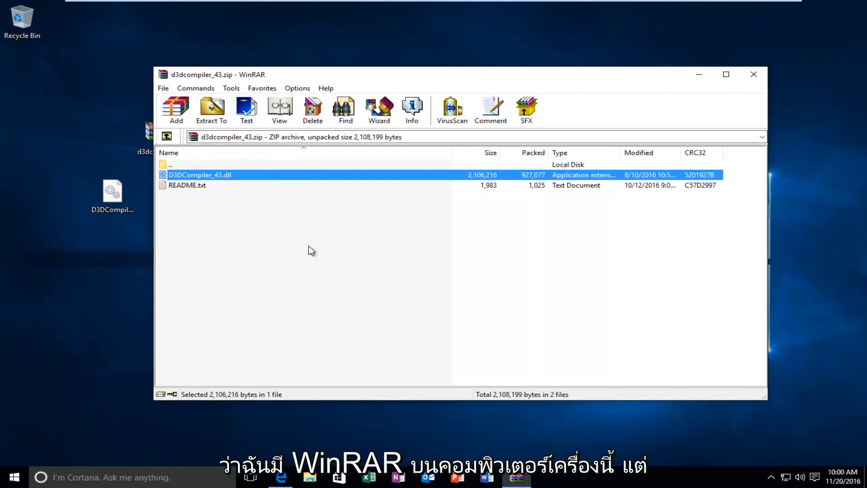
pyautogui.moveTo(595, 274)
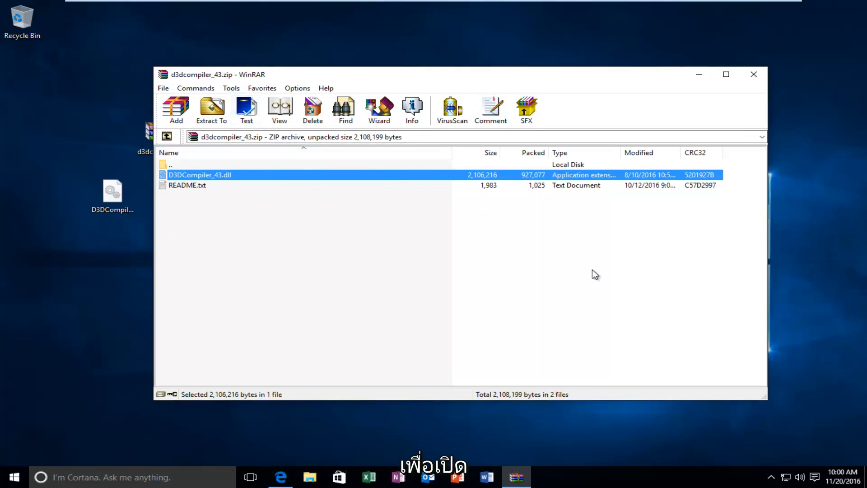
pyautogui.moveTo(755, 76)
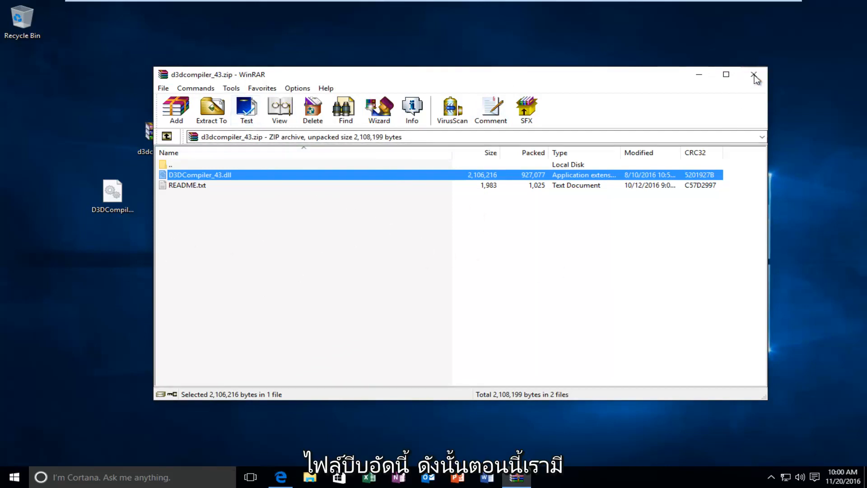
pyautogui.click(754, 75)
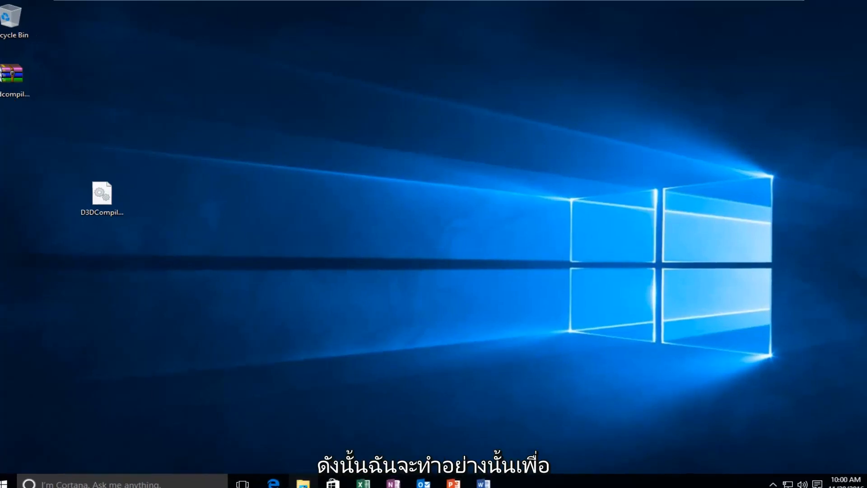
# Navigate File Explorer from Local Disk (C:) through Windows into System32.
pyautogui.click(295, 485)
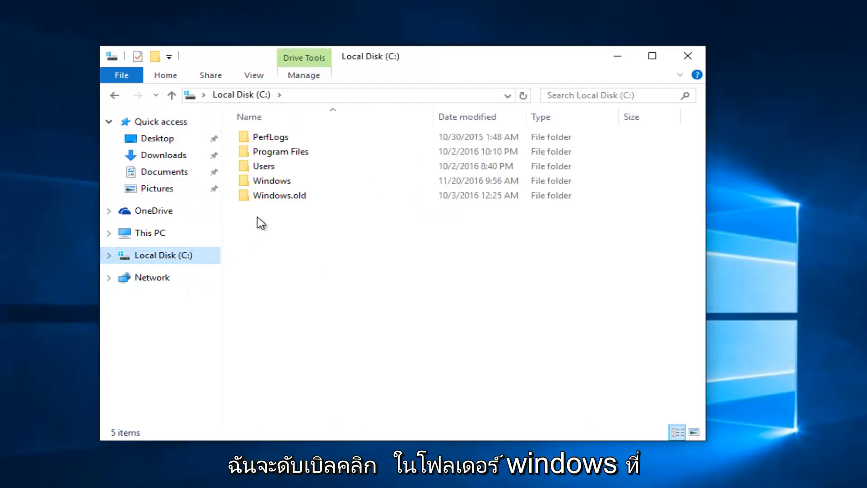
pyautogui.doubleClick(271, 181)
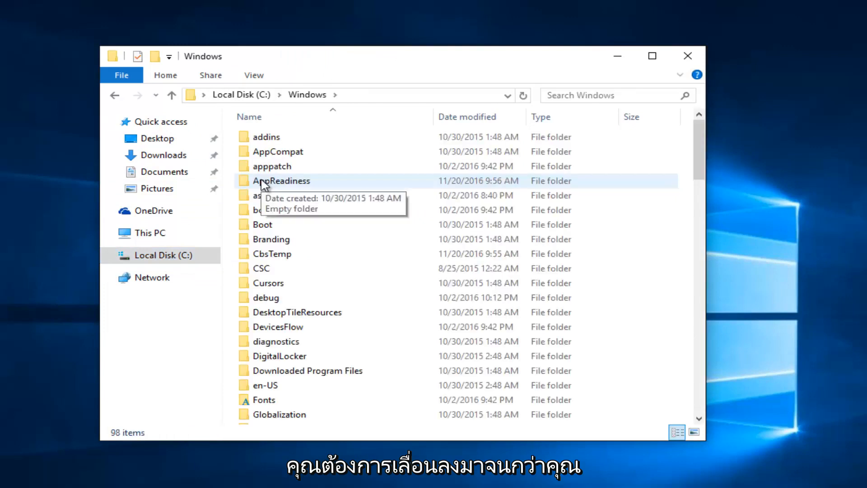
pyautogui.moveTo(701, 145)
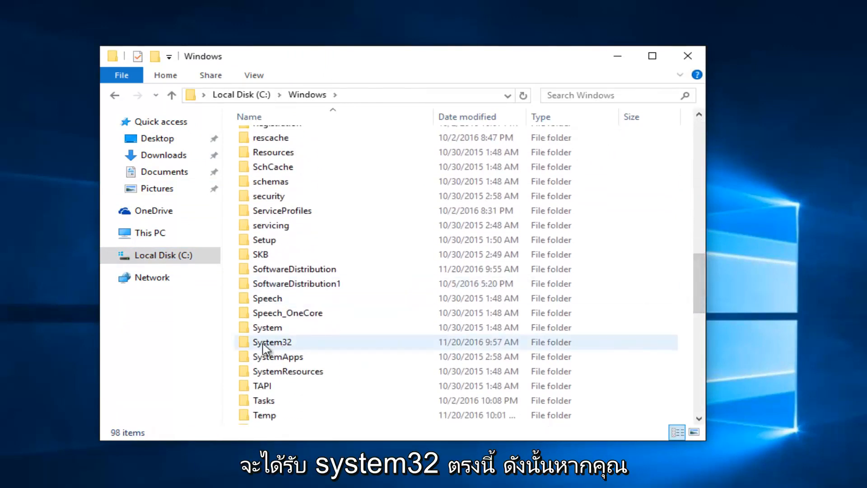
pyautogui.doubleClick(273, 342)
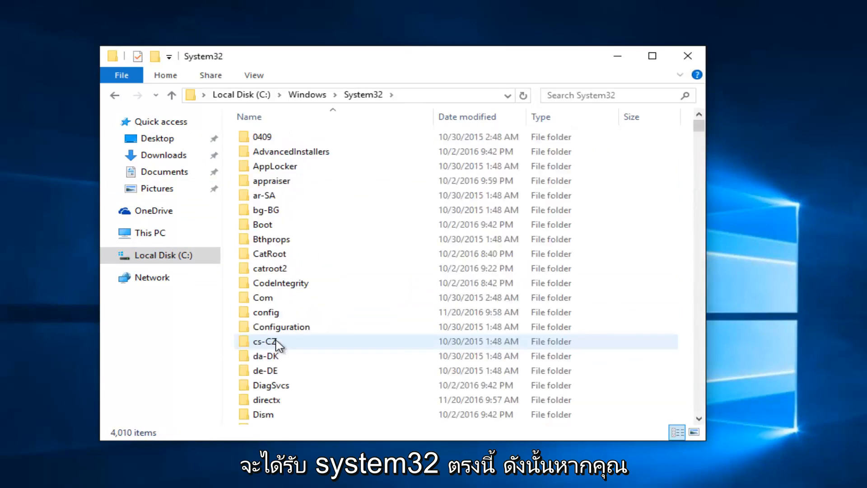
# Scroll System32 and drop D3DCompiler_43.dll in, reaching the same-name file warning.
pyautogui.scroll(-3)
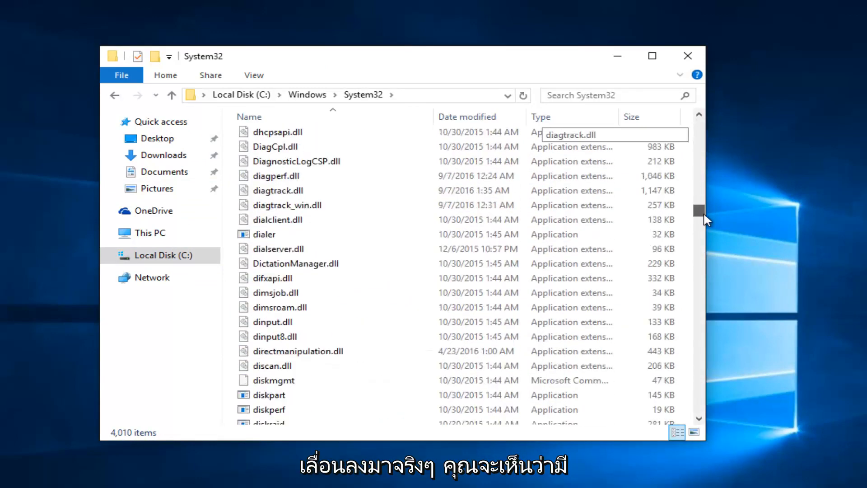
pyautogui.scroll(-3)
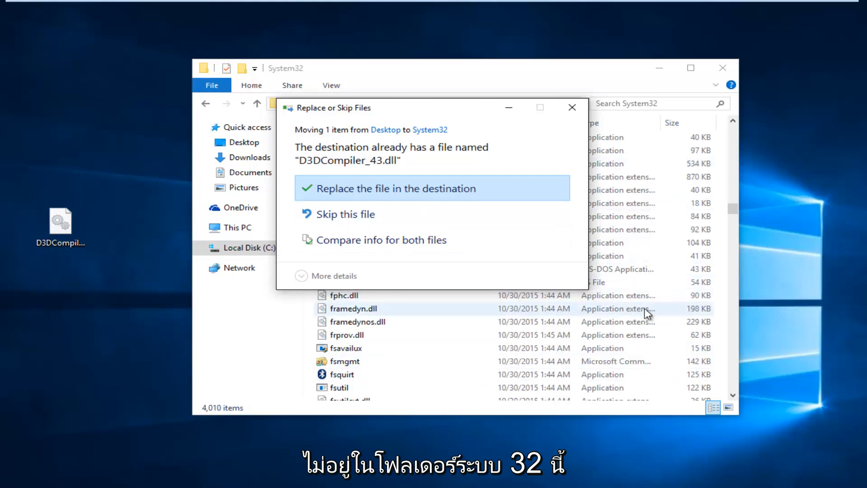
pyautogui.moveTo(283, 188)
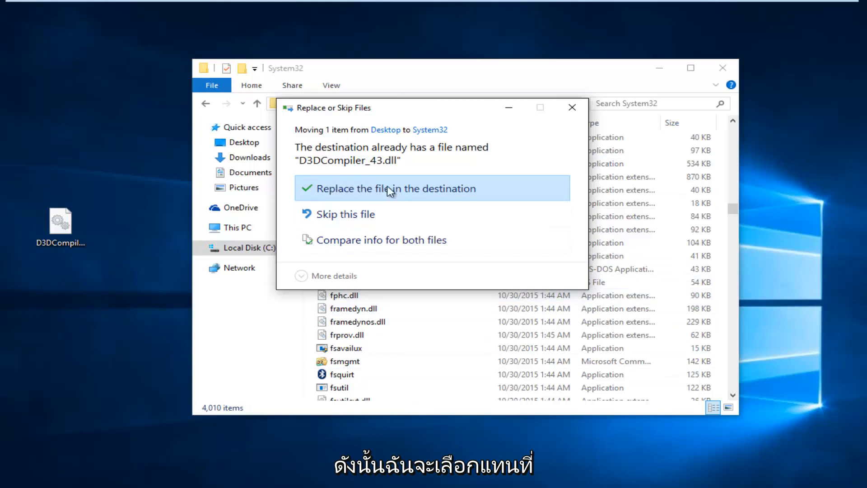
# Choose to replace the existing D3DCompiler_43.dll and grant administrator permission.
pyautogui.click(396, 189)
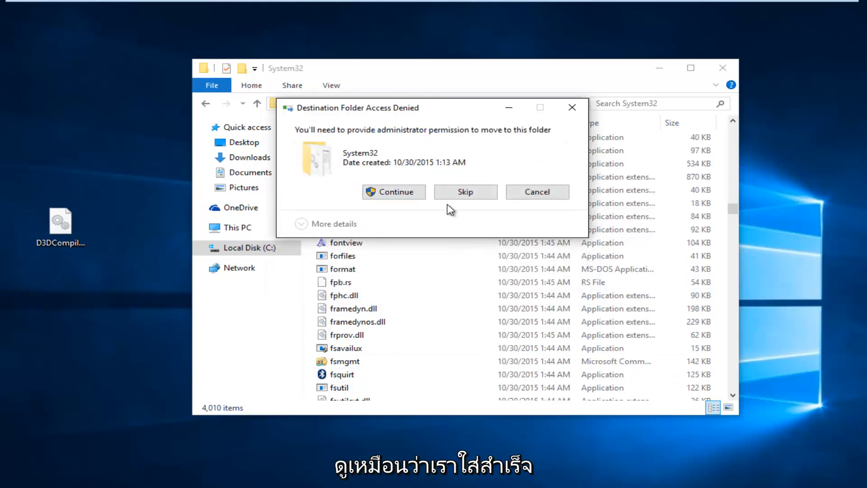
pyautogui.moveTo(384, 192)
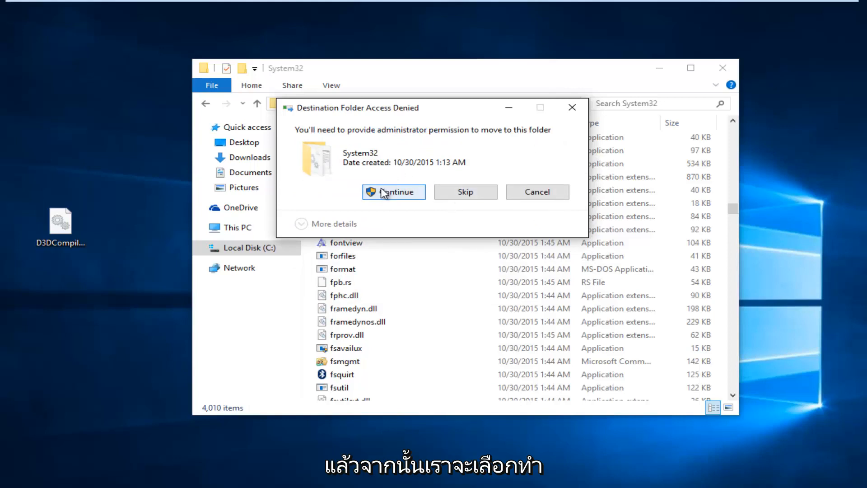
pyautogui.click(394, 192)
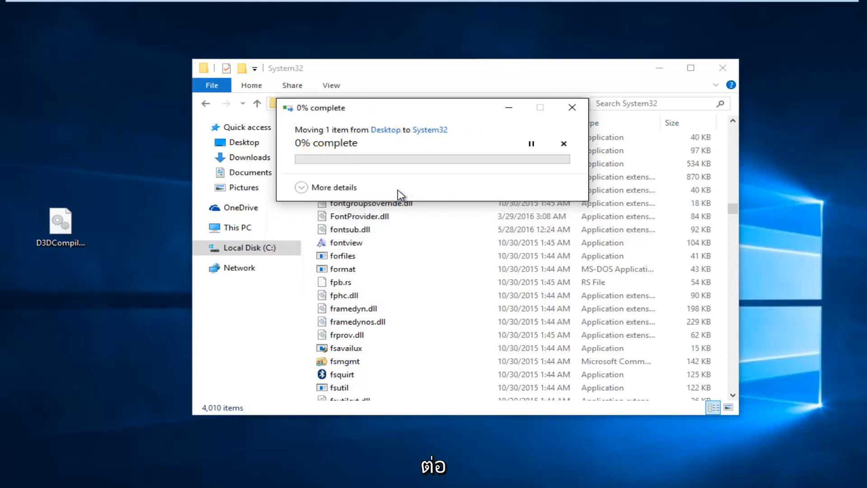